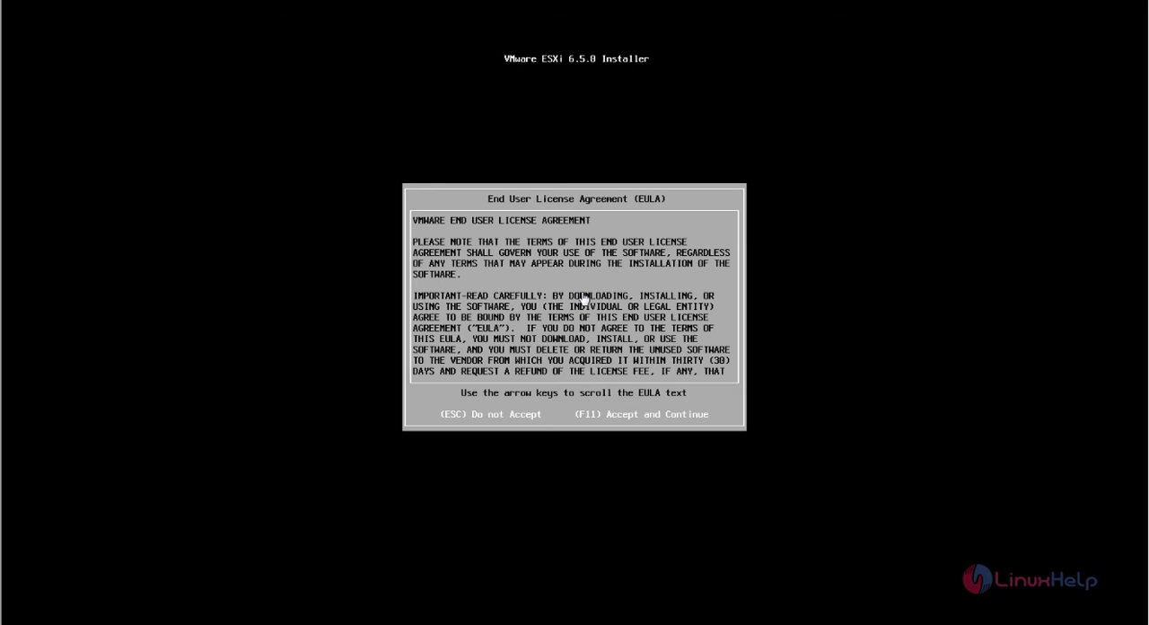
# - Accept the ESXi end-user license agreement with F11
pyautogui.press('f11')
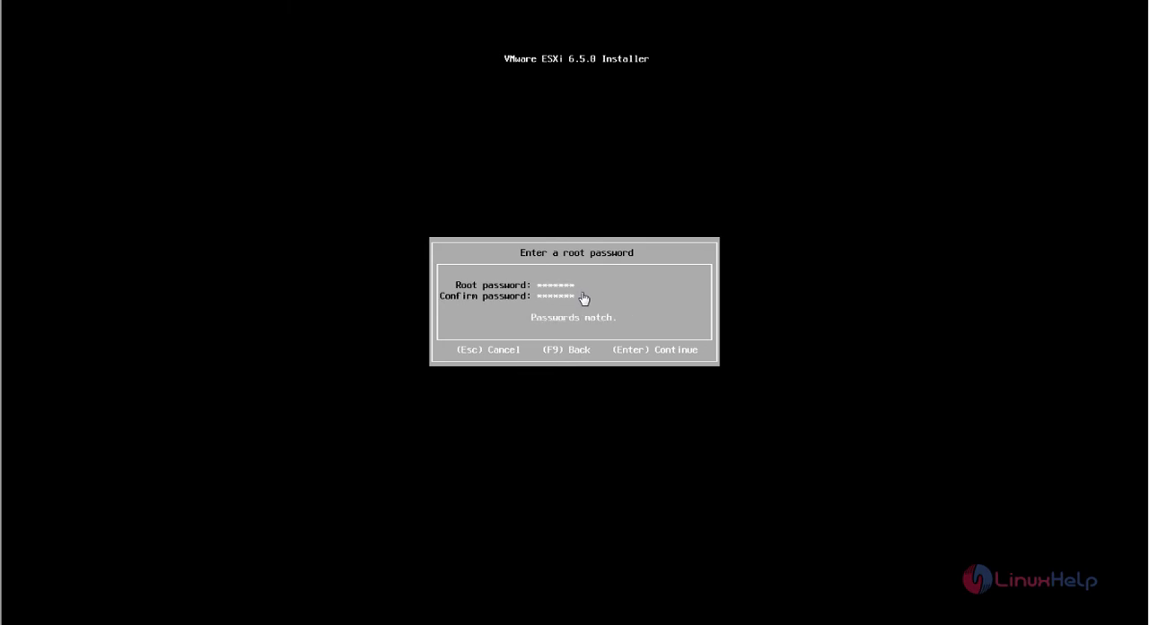
# - Confirm the root password, install ESXi 6.5 to disk and reboot when finished
pyautogui.press('Enter')
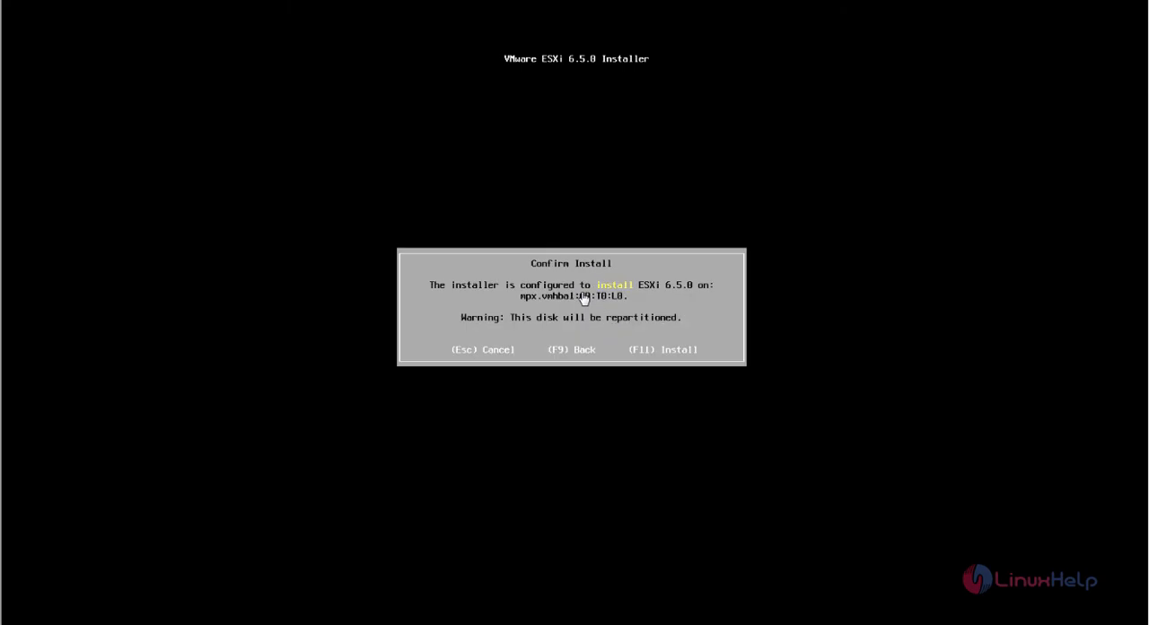
pyautogui.press('F11')
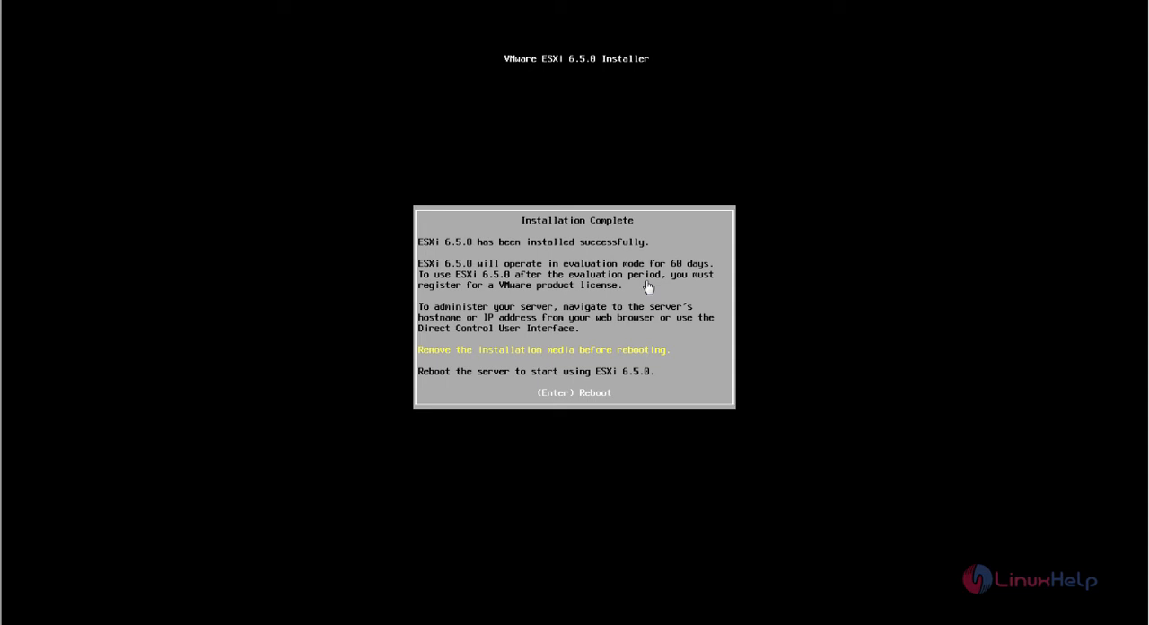
pyautogui.press('Enter')
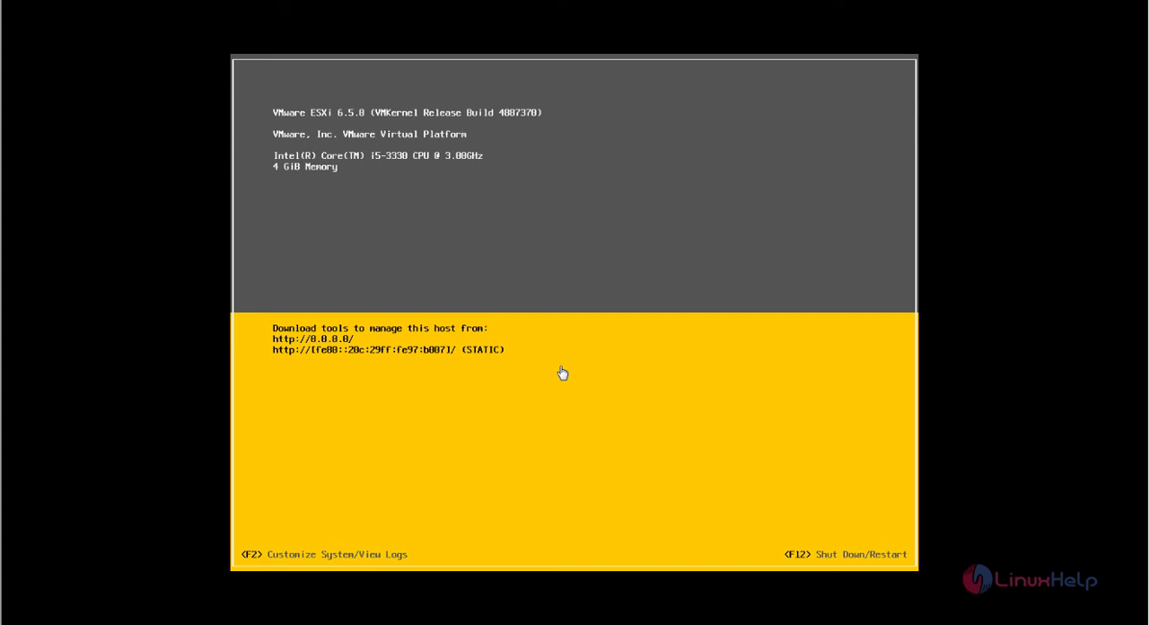
# - Log in to the DCUI as root with the password to reach System Customization
pyautogui.press('f2')
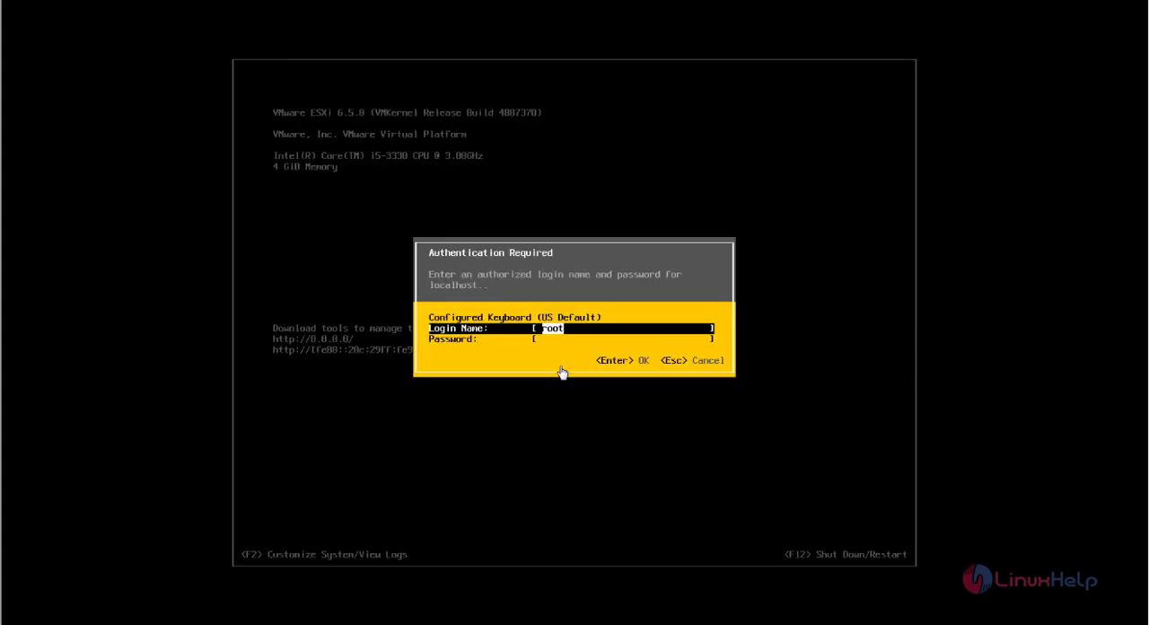
pyautogui.press('Tab')
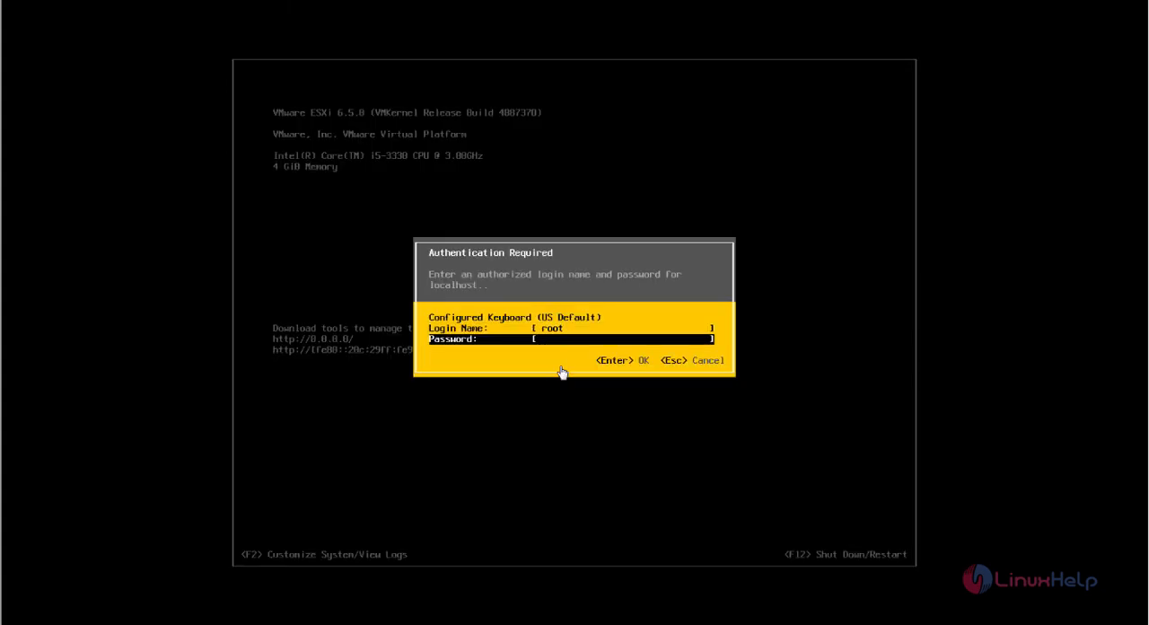
pyautogui.write('password')
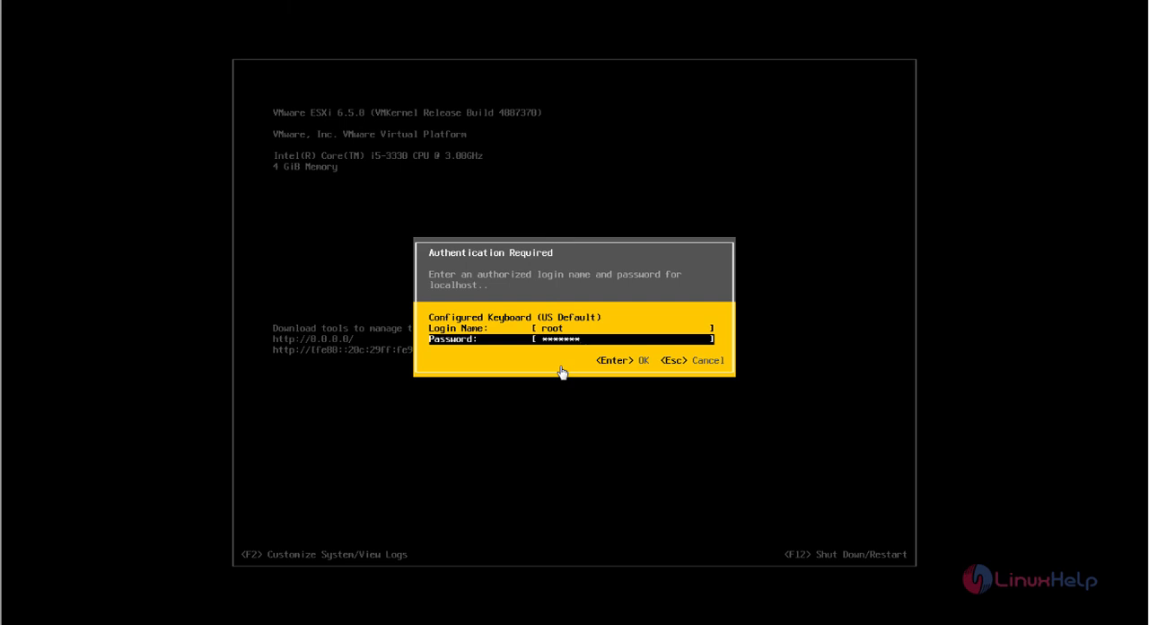
pyautogui.press('enter')
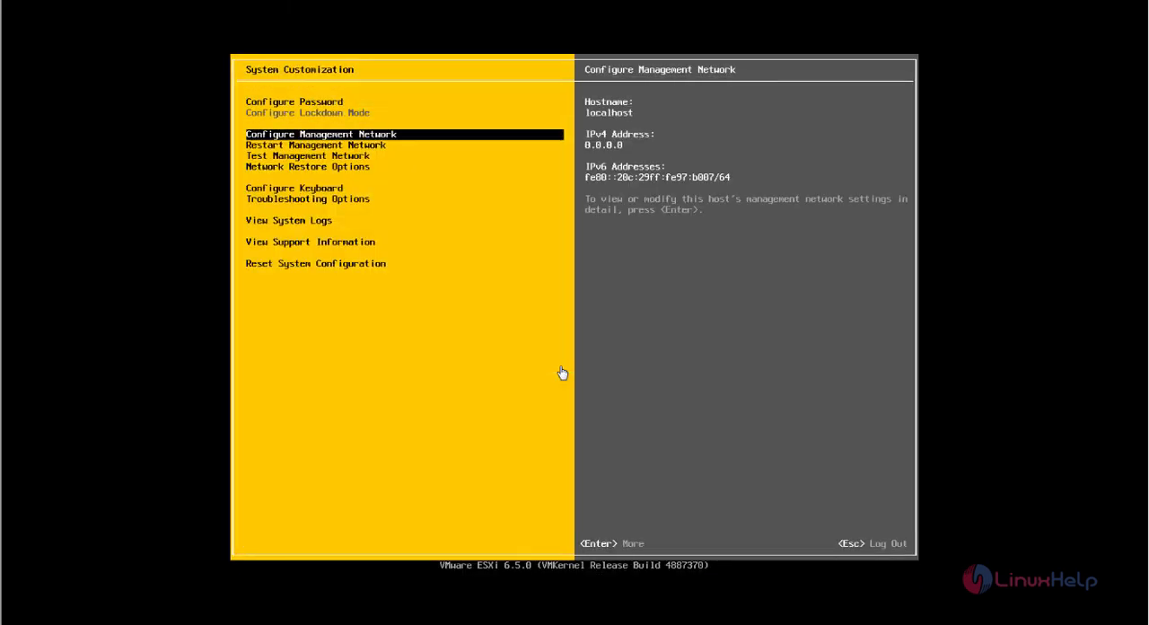
# - Reach the IPv4 configuration of the management network and choose static addressing
pyautogui.press('enter')
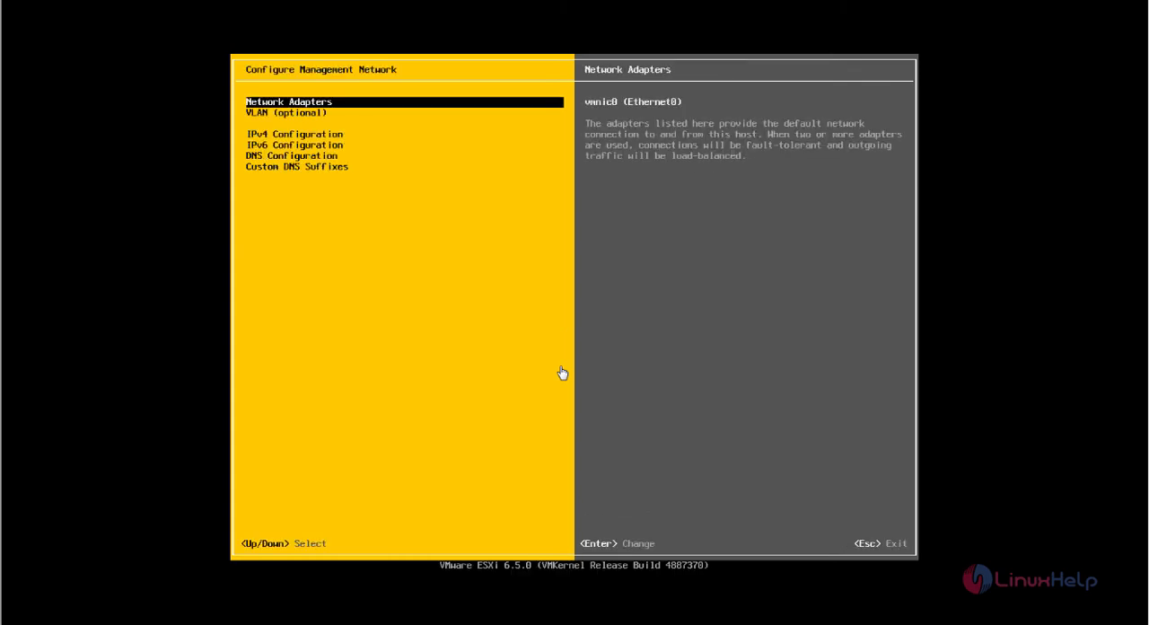
pyautogui.press('Down')
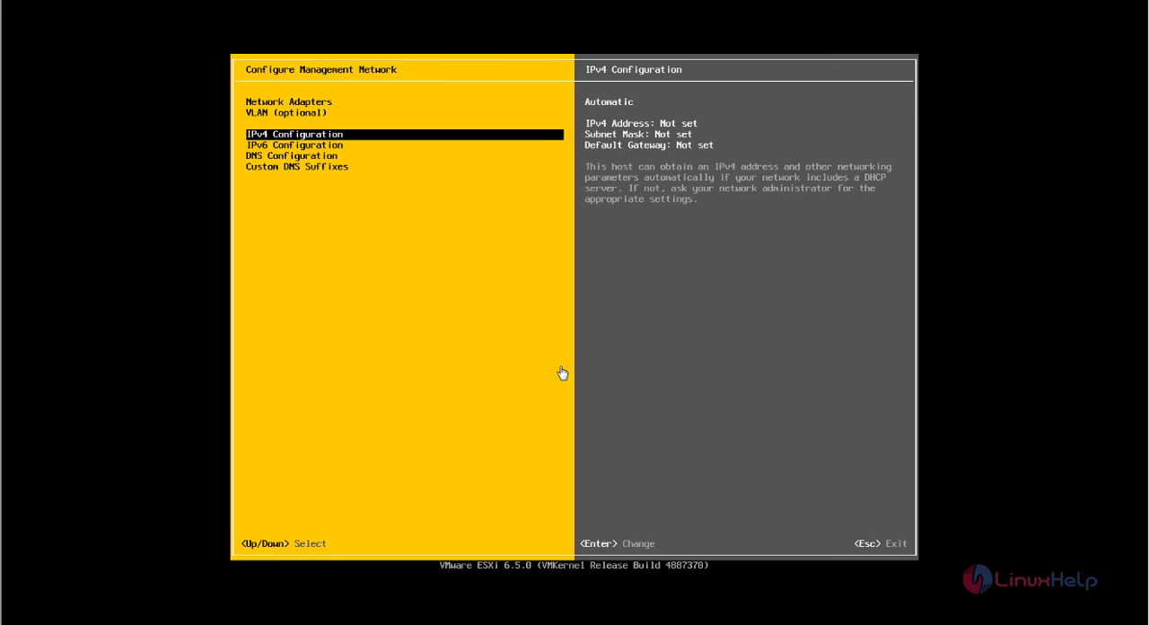
pyautogui.press('Enter')
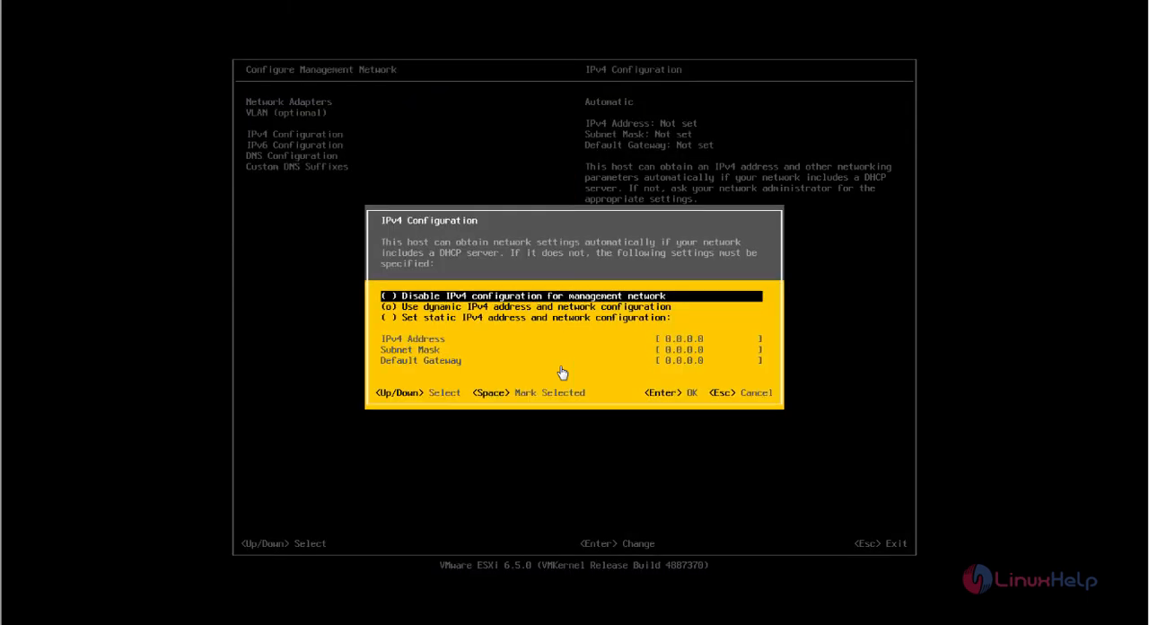
pyautogui.press('Down')
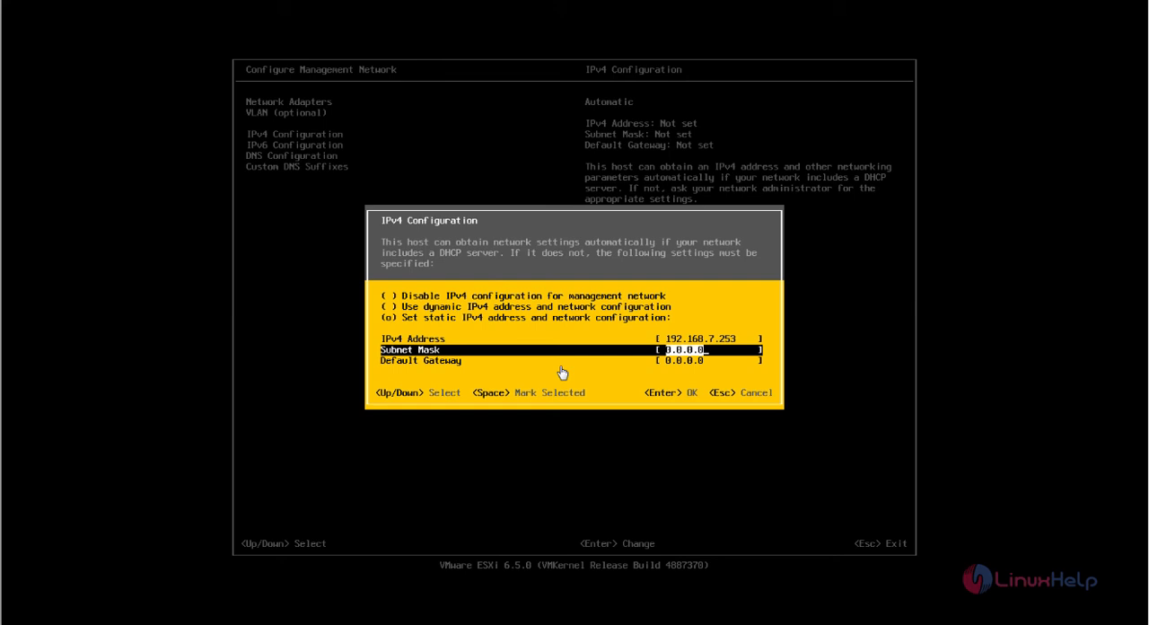
# - Enter IP 192.168.7.253, mask 255.255.255.0, gateway 192.168.7.1 and apply, restarting the management network
pyautogui.write('255.255.255.0')
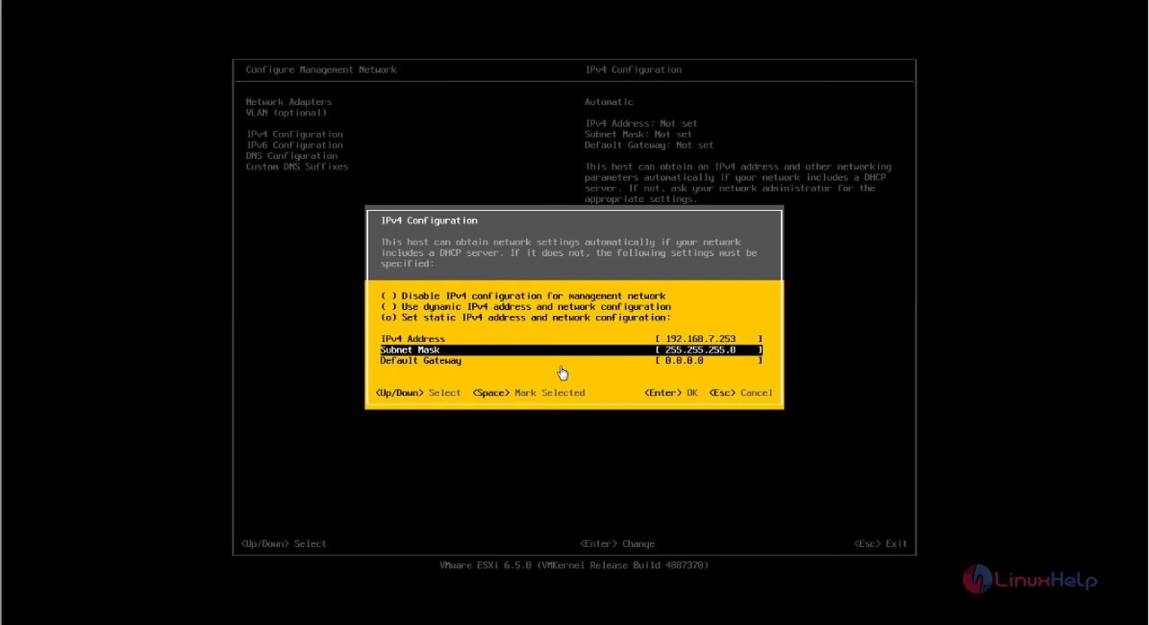
pyautogui.write('192.168')
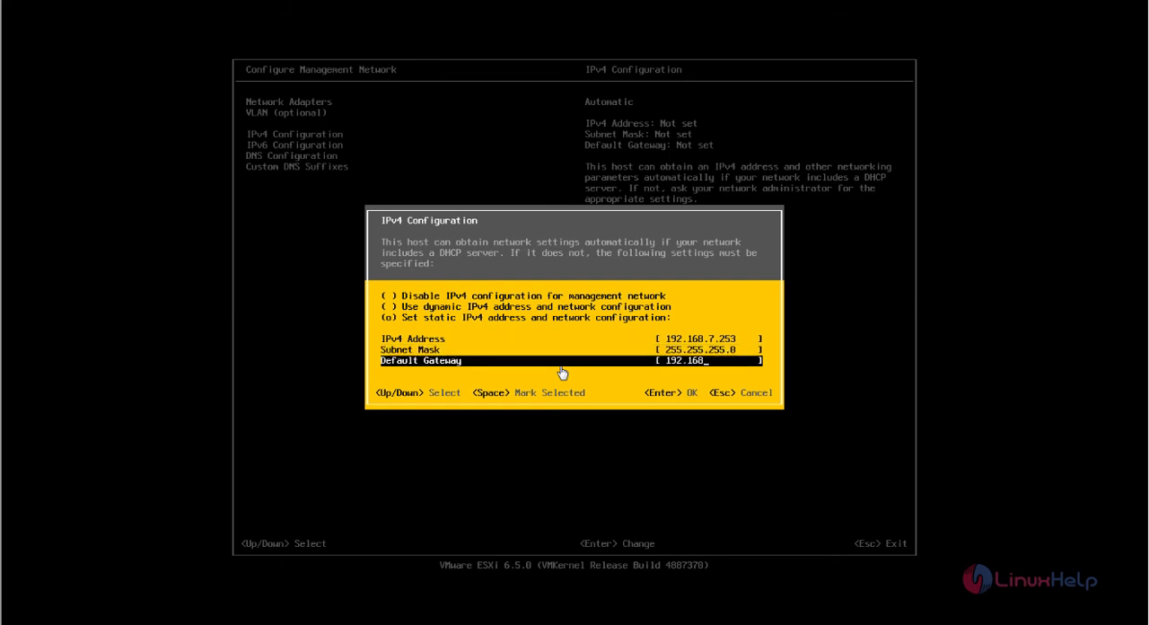
pyautogui.press('Enter')
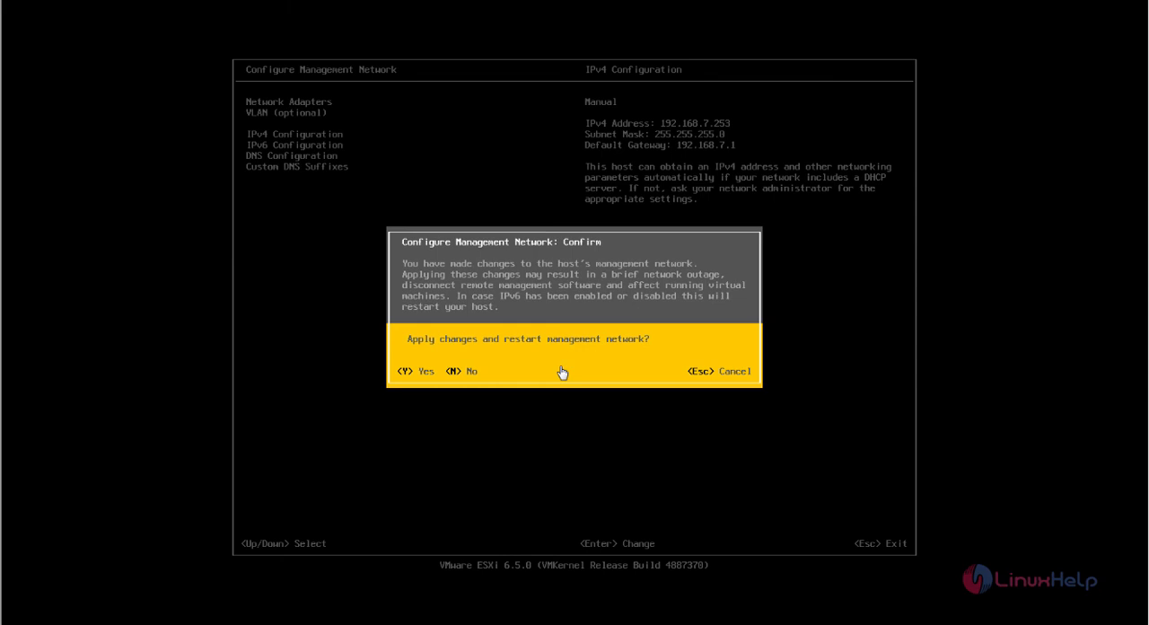
pyautogui.press('y')
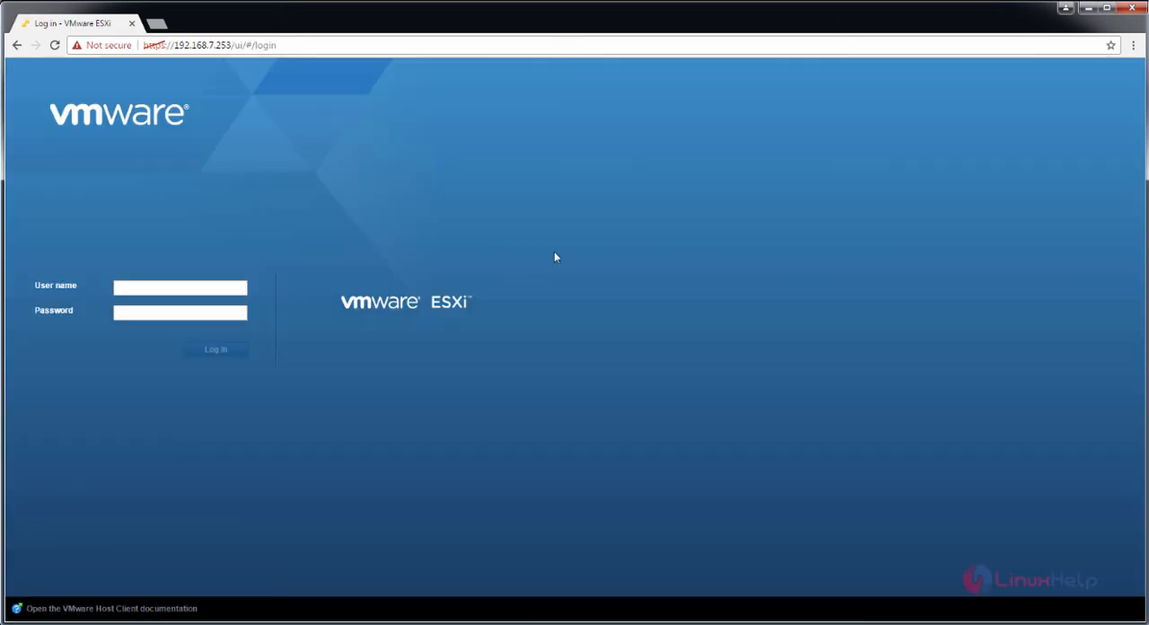
# - Sign in to the Host Client at 192.168.7.253 as root to reach the dashboard
pyautogui.click(179, 287)
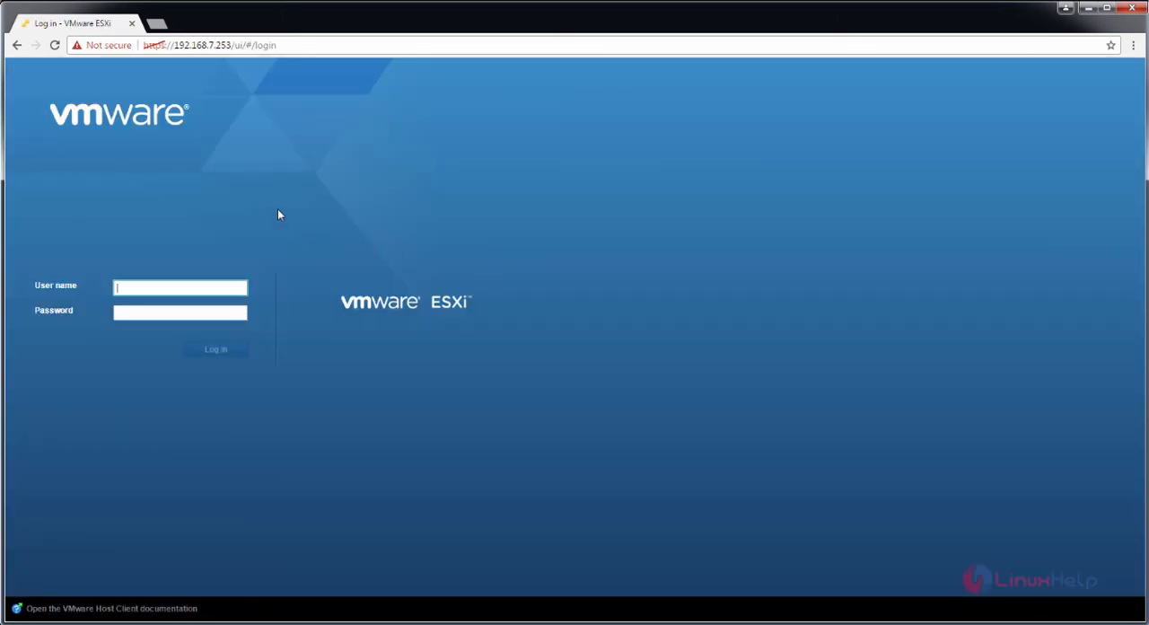
pyautogui.moveTo(165, 229)
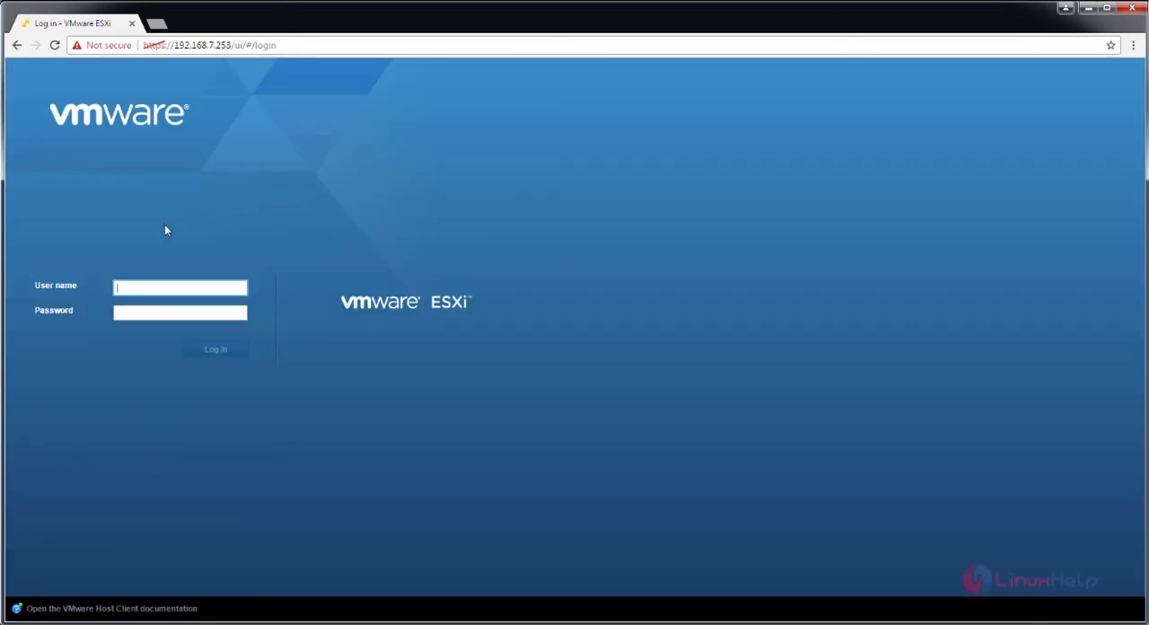
pyautogui.write('root')
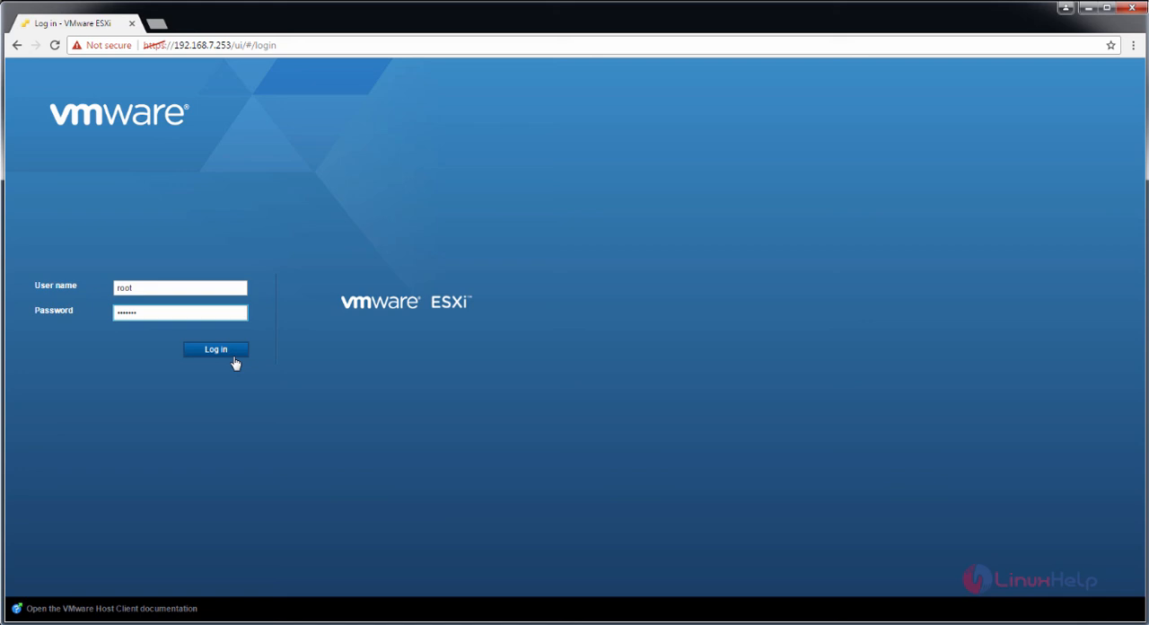
pyautogui.click(216, 348)
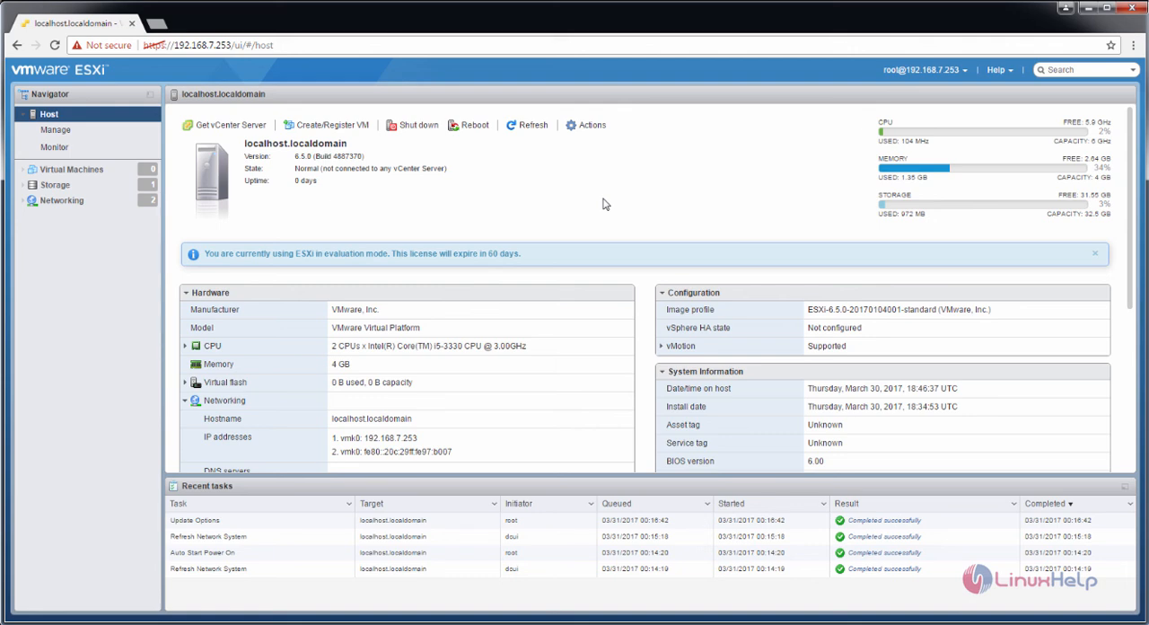
pyautogui.moveTo(510, 198)
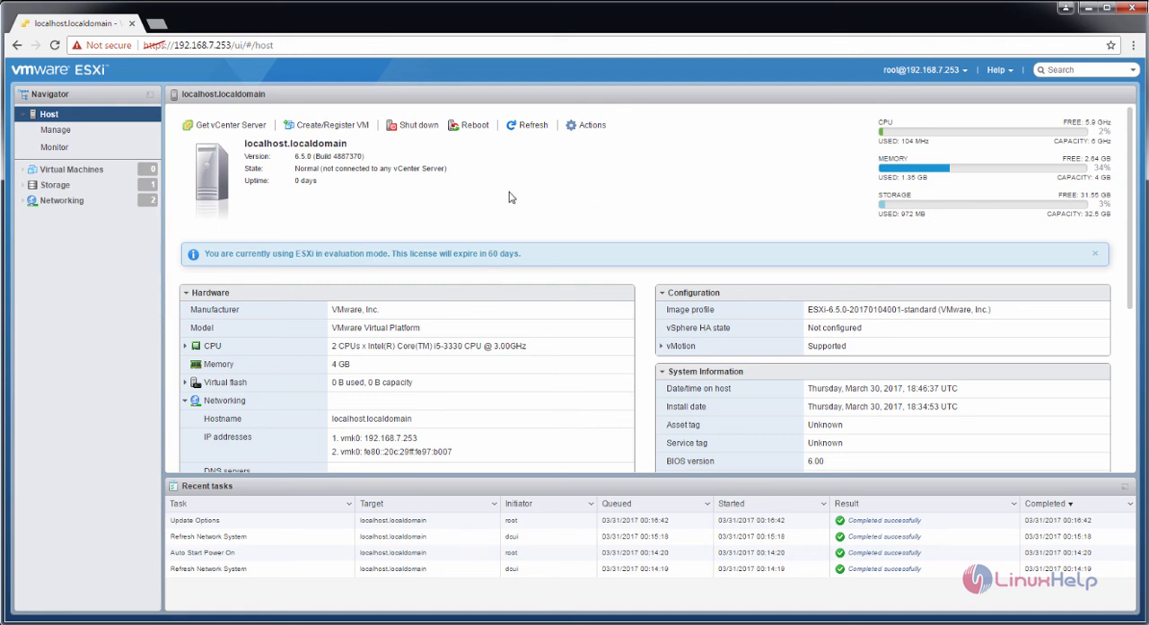
pyautogui.moveTo(601, 202)
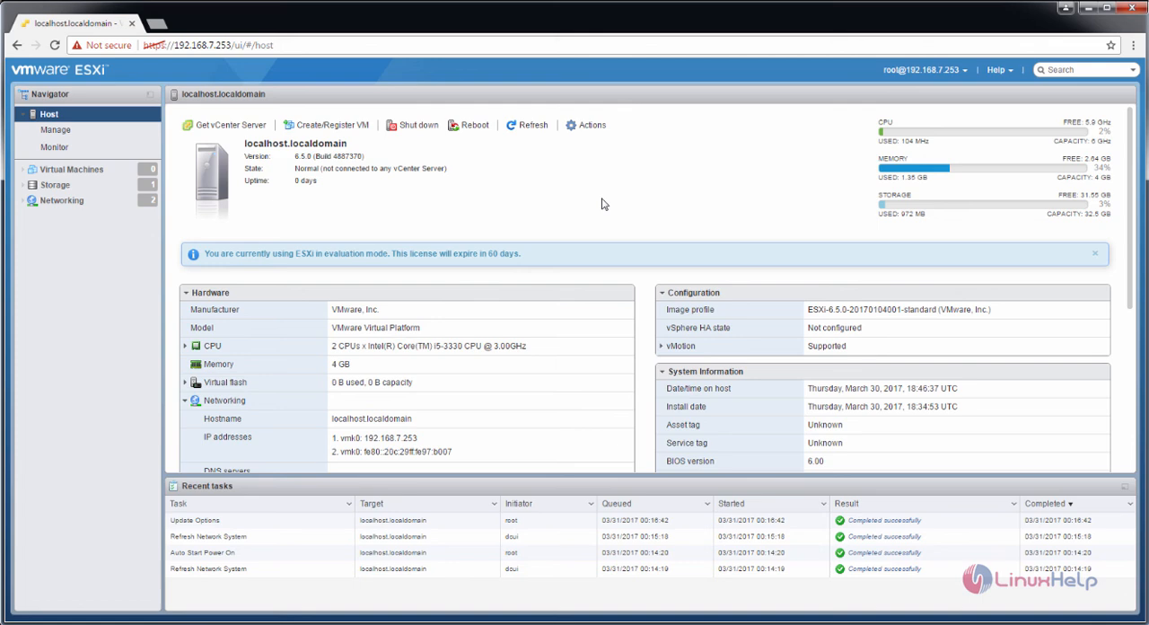